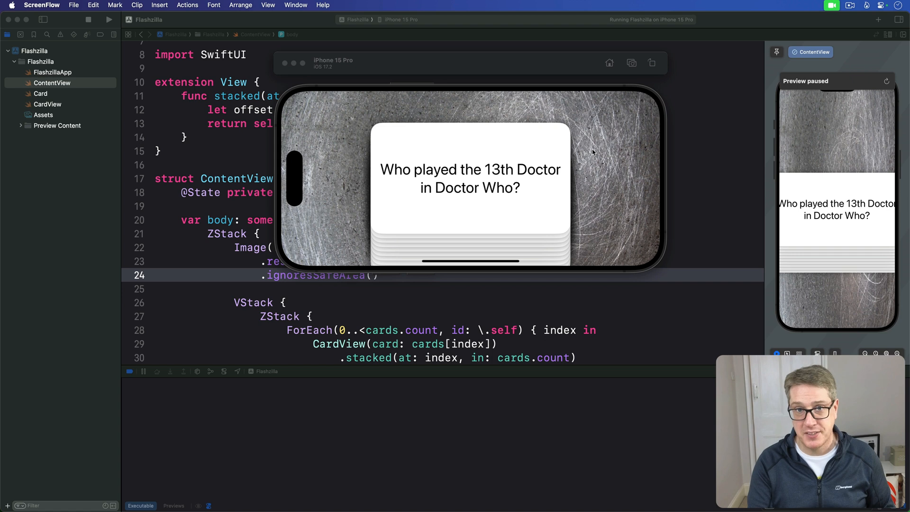
mouse_move(220, 204)
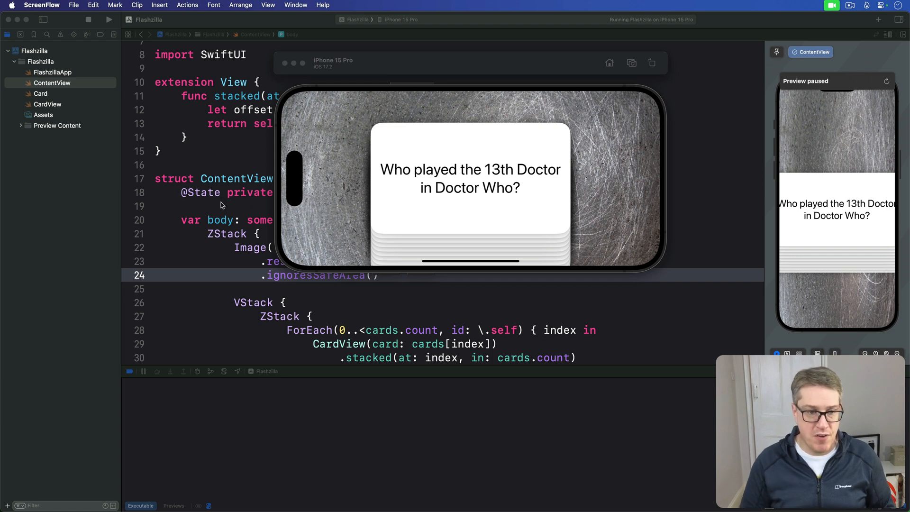
Open CardView.swift from the project navigator
click(48, 104)
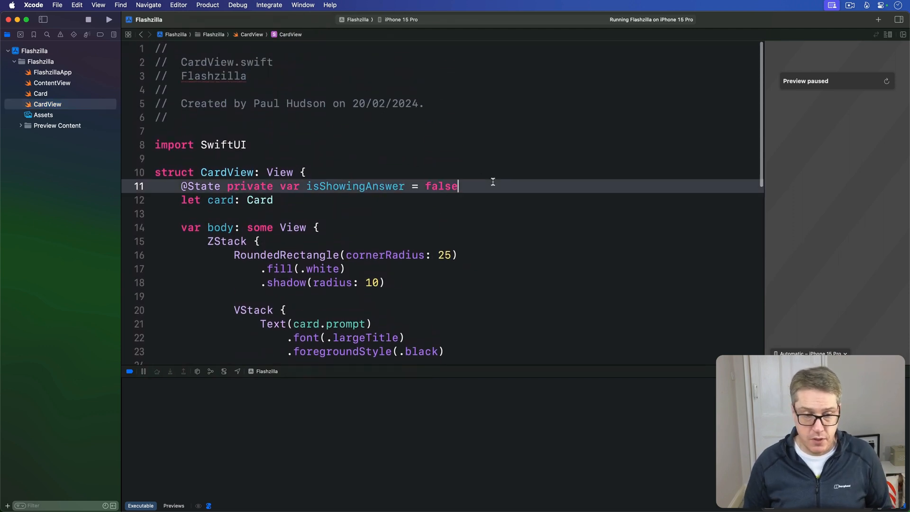
text(@State priv)
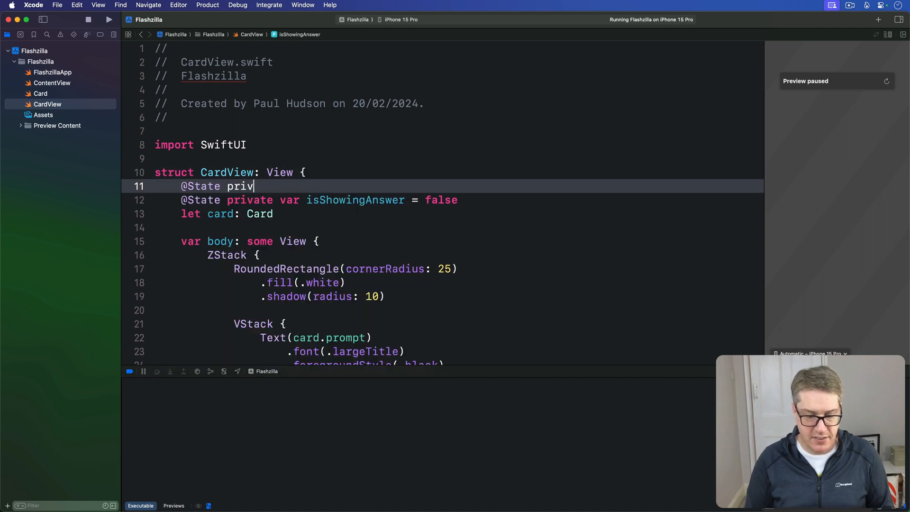
text(ate var offset =)
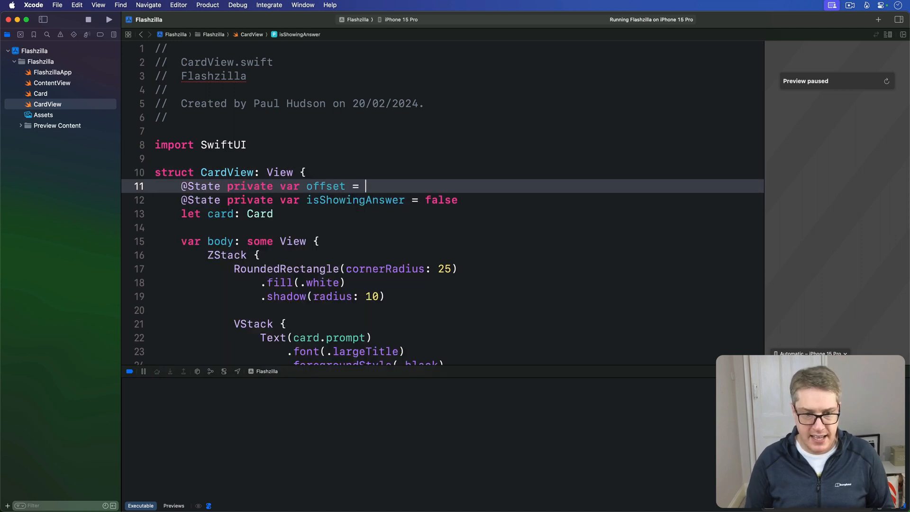
text(CGSize.zero)
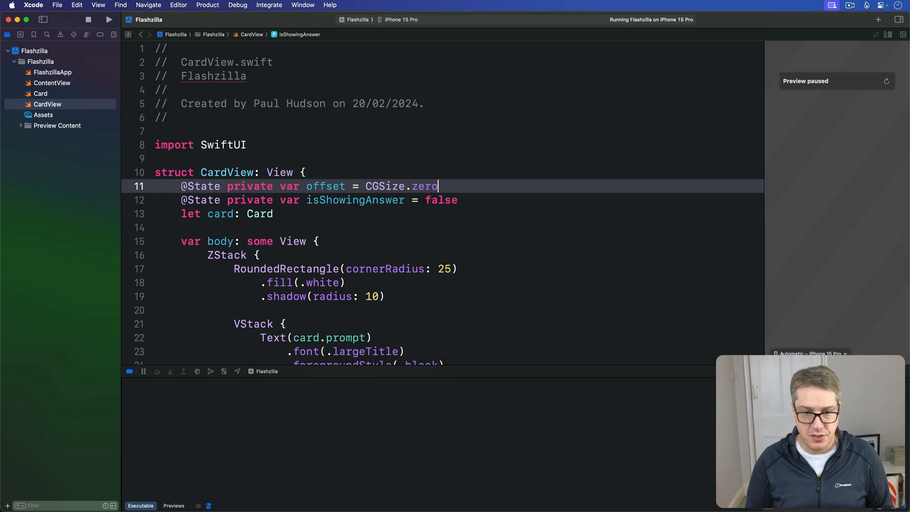
double_click(424, 185)
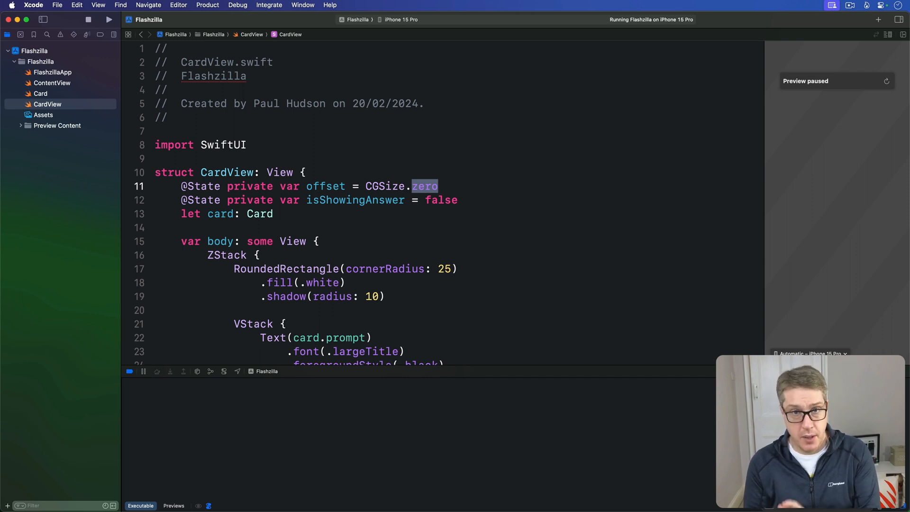
scroll(down, 3)
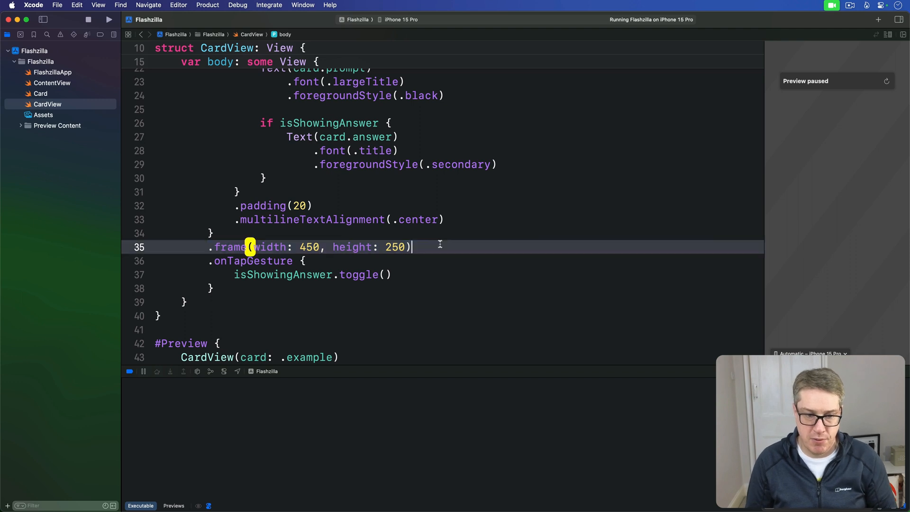
Add .rotationEffect(.degrees(offset.width / 5.0)) below the frame modifier
key(enter)
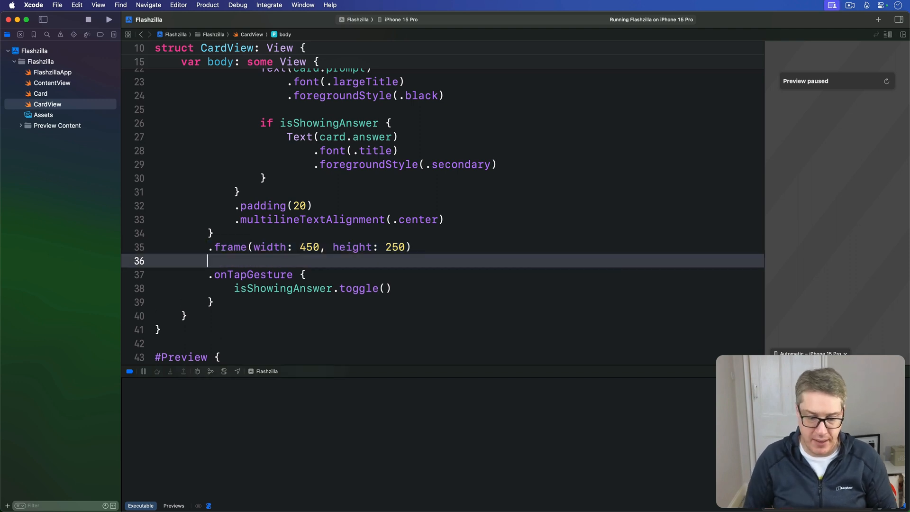
text(.rotationEffect(.zero)
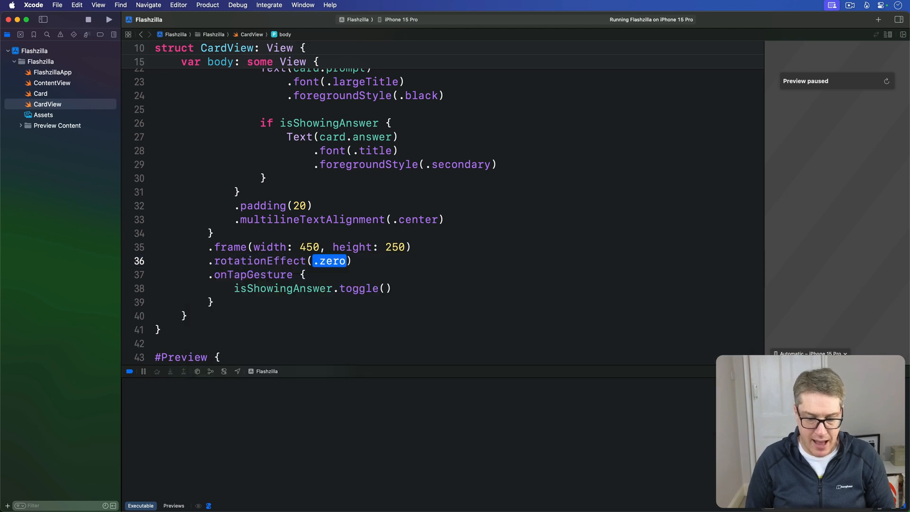
text(.degrees(Doub)
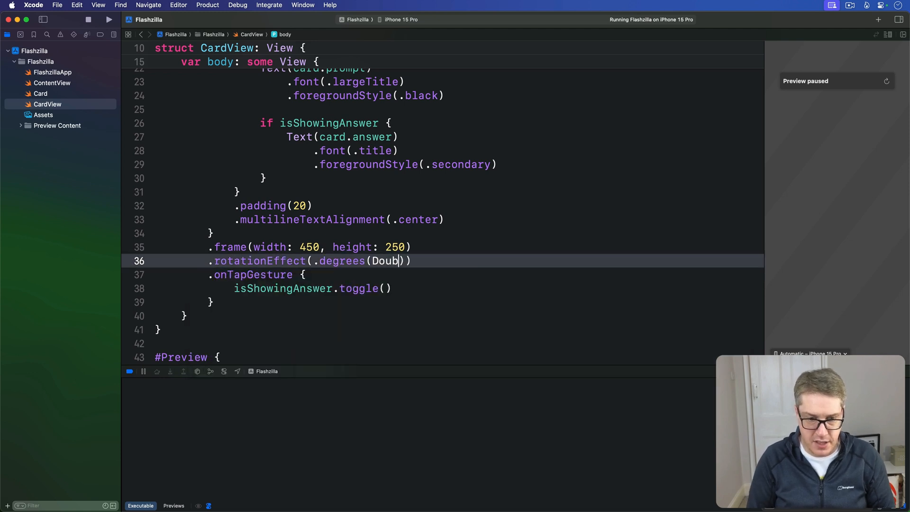
text((offset.width)
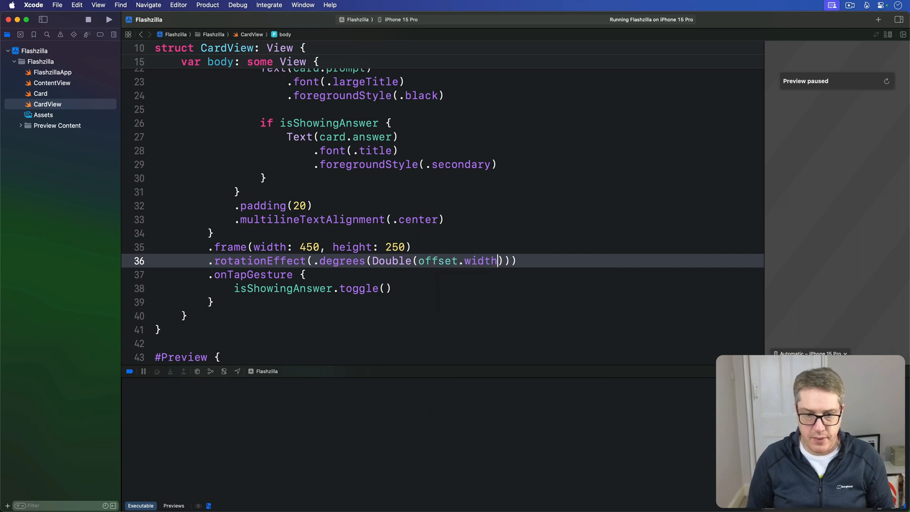
key(backspace)
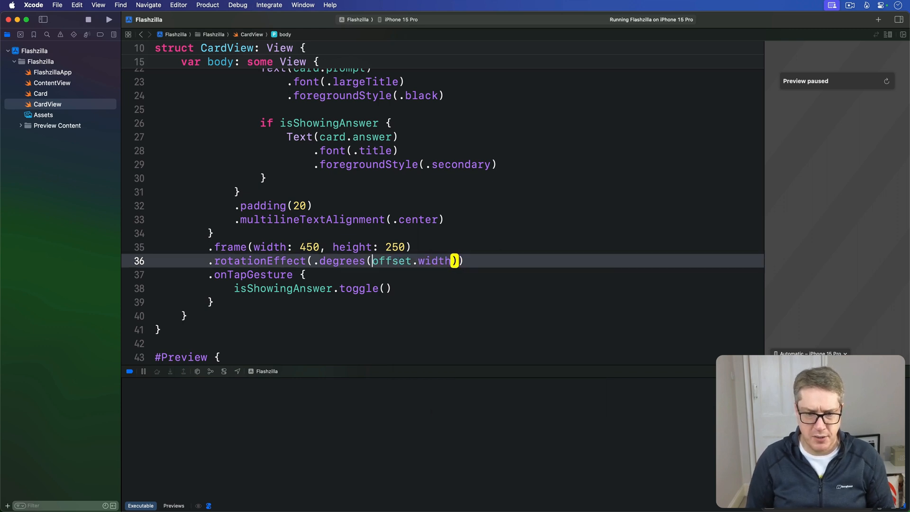
text(" ")
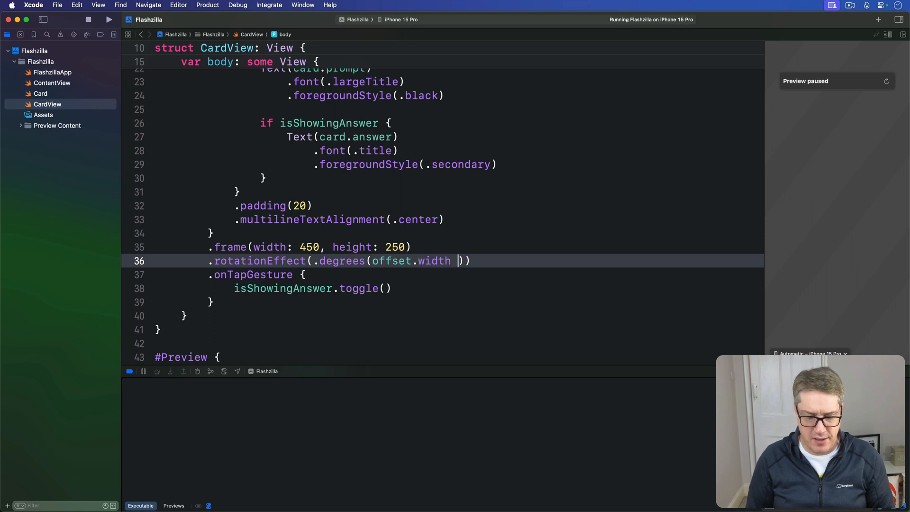
text(/ 5)
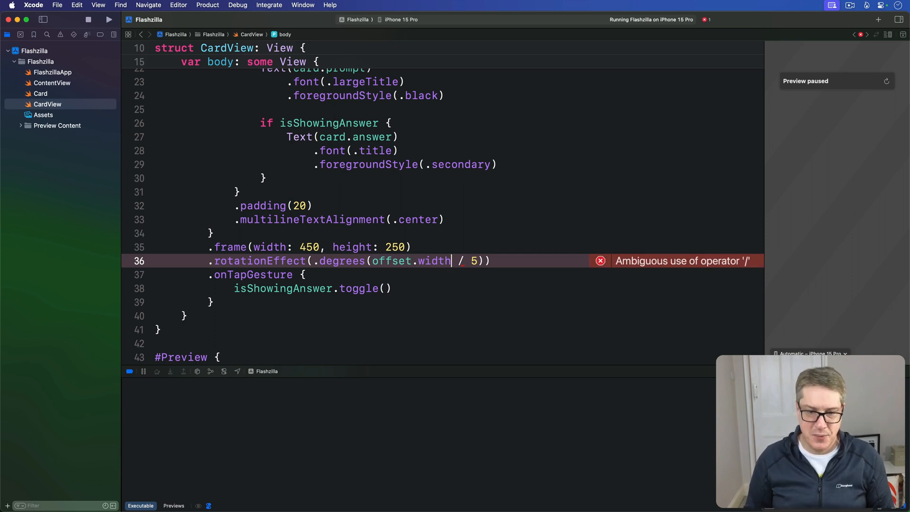
text(.0)
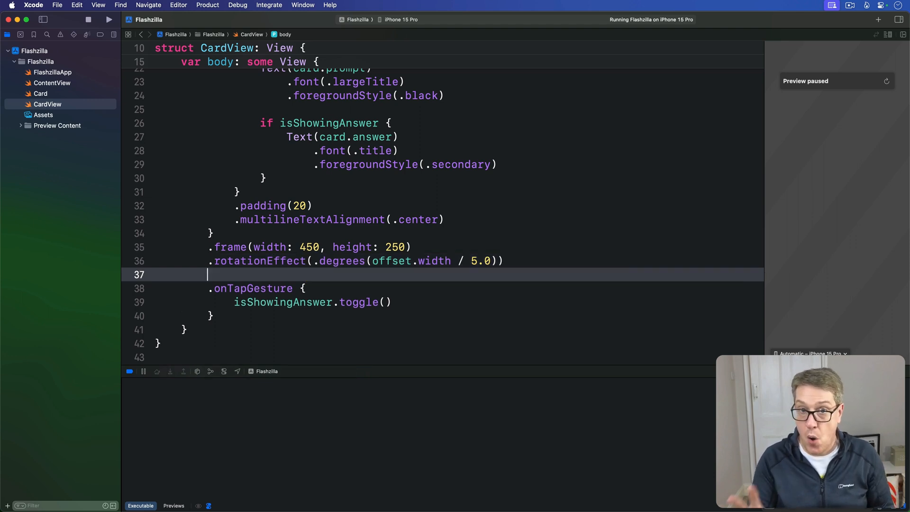
Add .offset(x: offset.width * 5) below the rotation effect
text(.off)
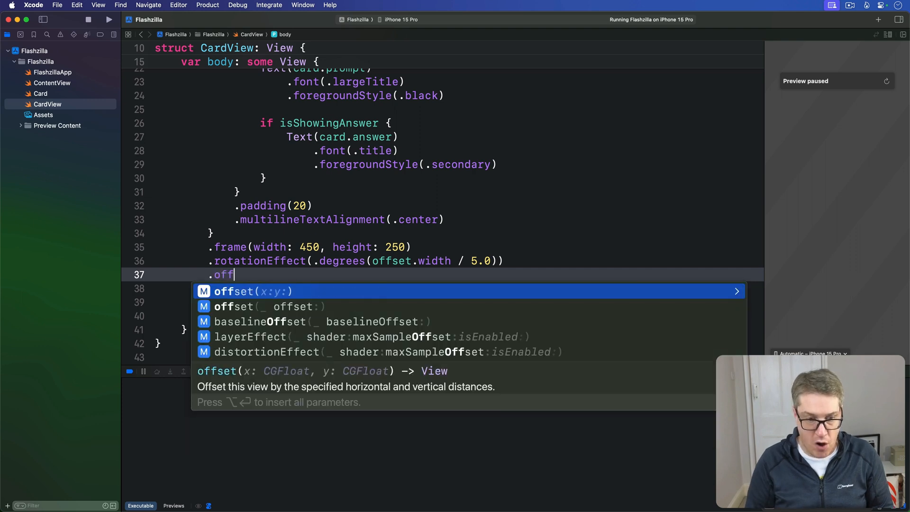
key(Return)
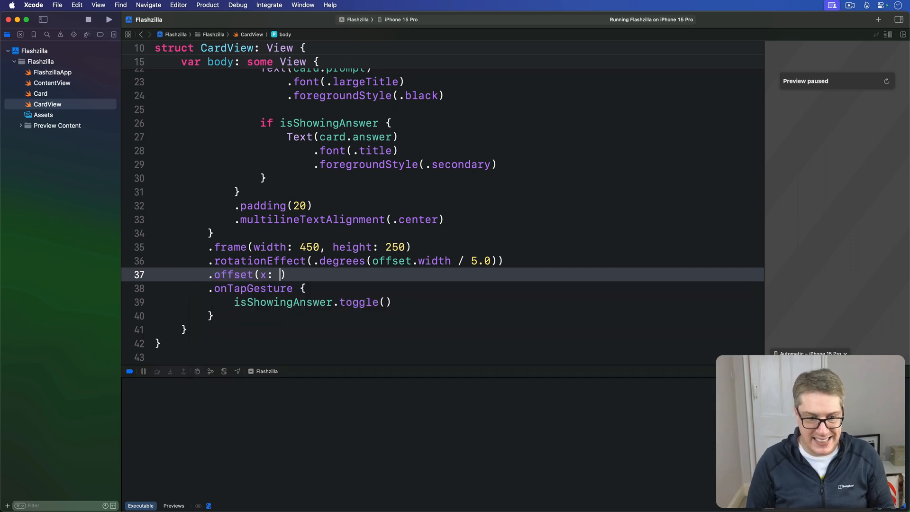
text(offset.width *)
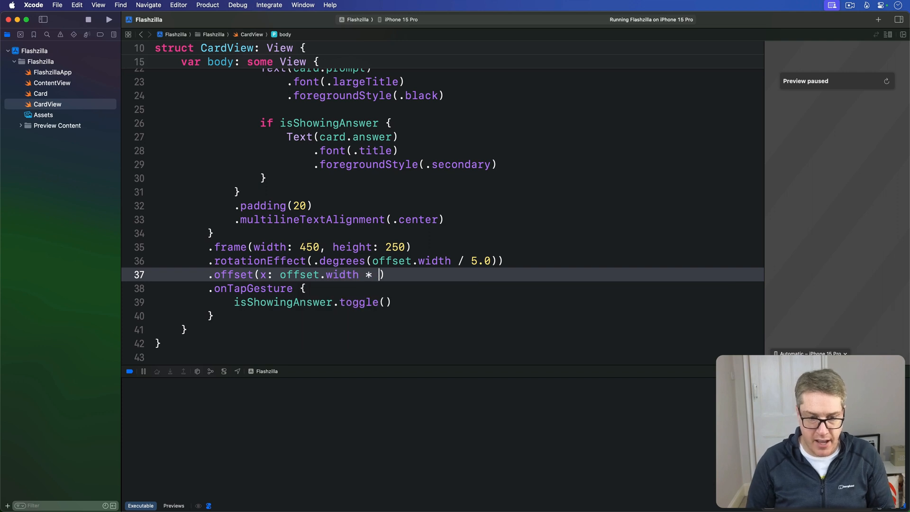
text(5)
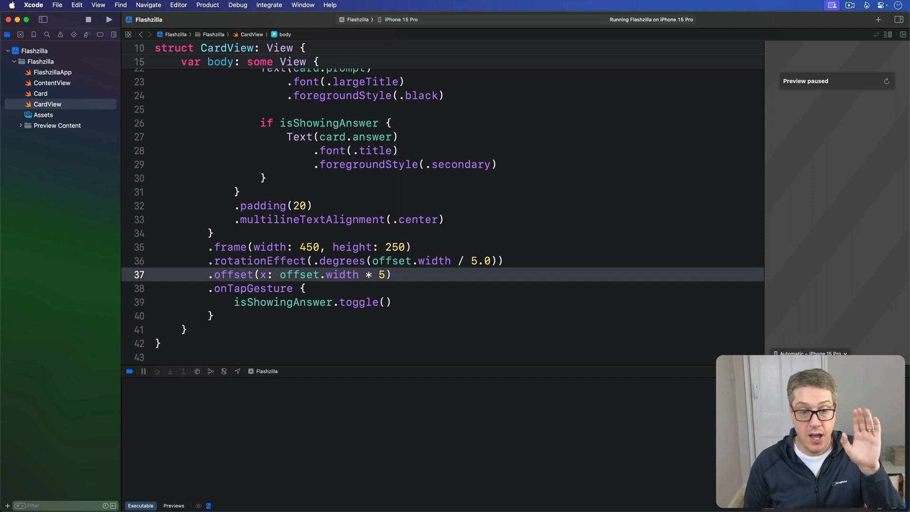
Add an opacity modifier of 2 - Double(abs(offset.width)) below the offset
key(Return)
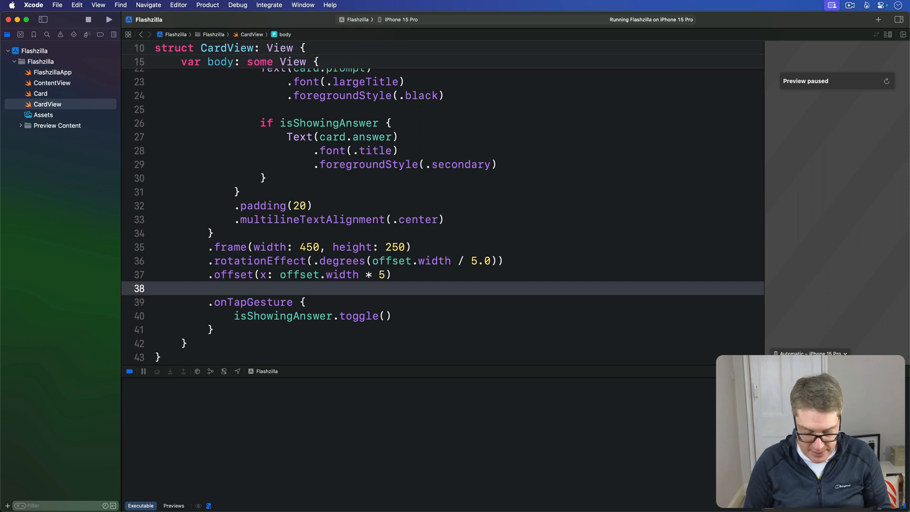
text(.opacity()
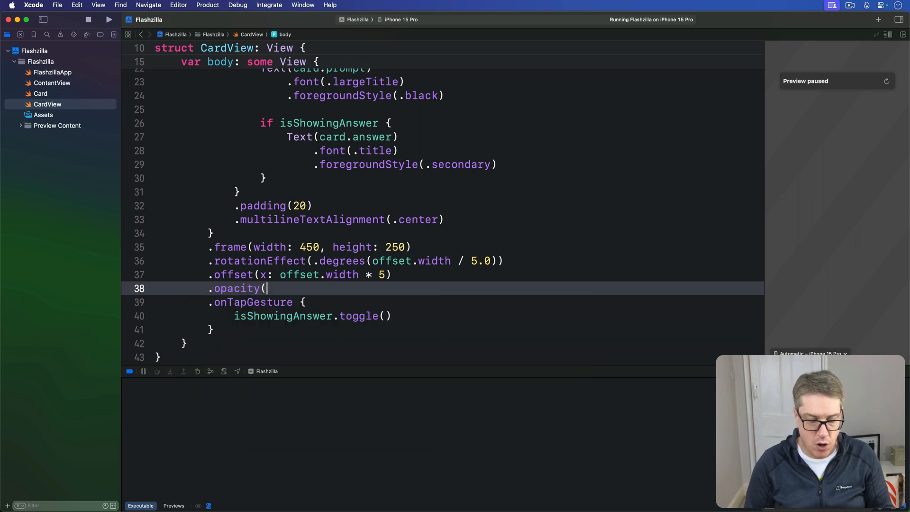
text(2 -)
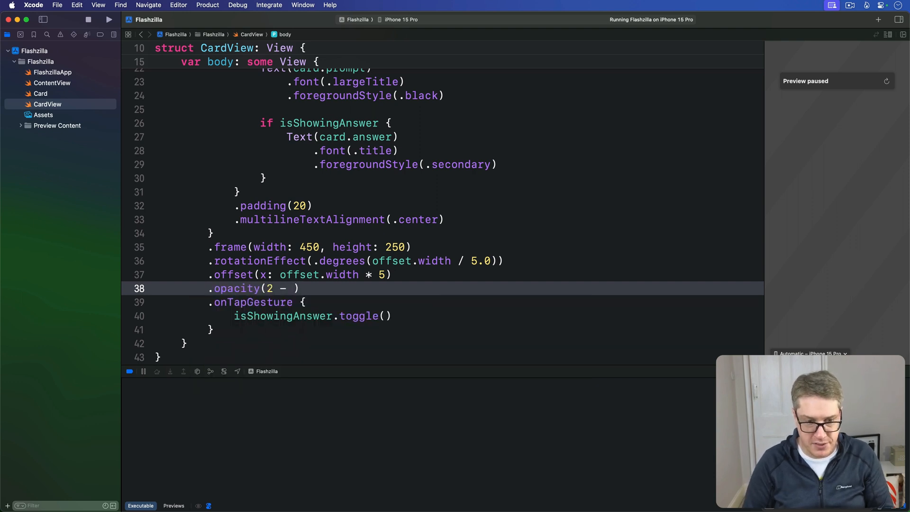
text(Double()
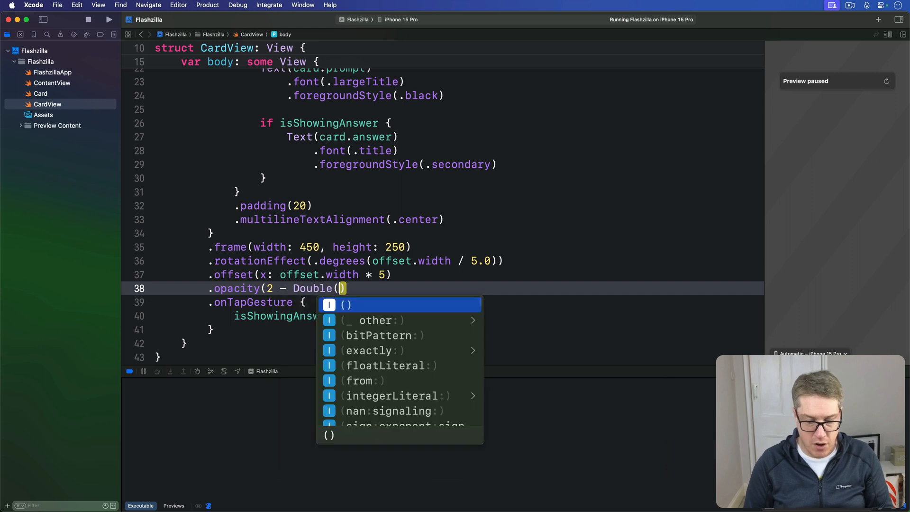
text(abs(offw)
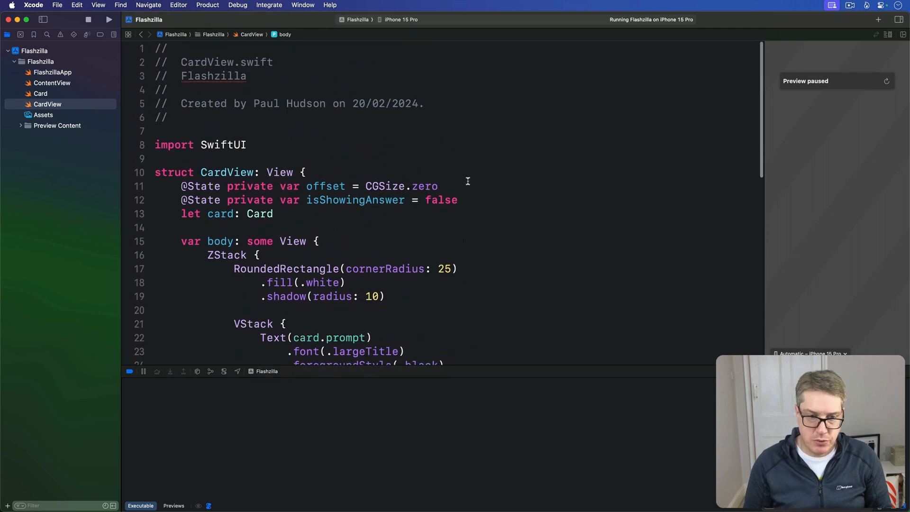
triple_click(310, 186)
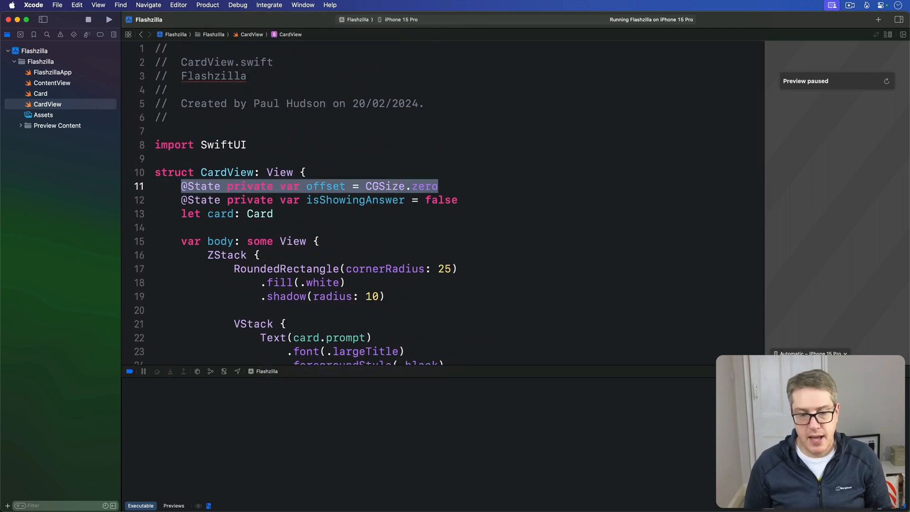
scroll(down, 3)
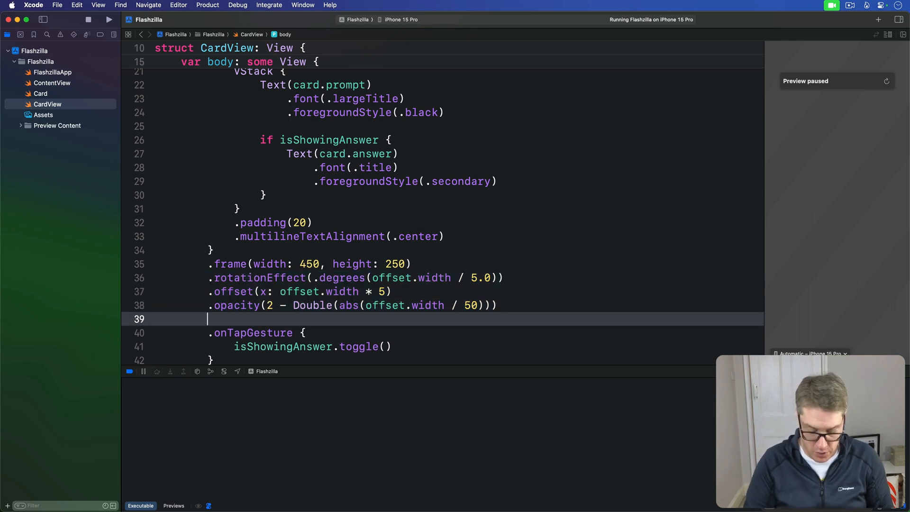
Add a DragGesture whose onChanged sets offset to gesture.translation, plus an onEnded closure
text(.gesture()
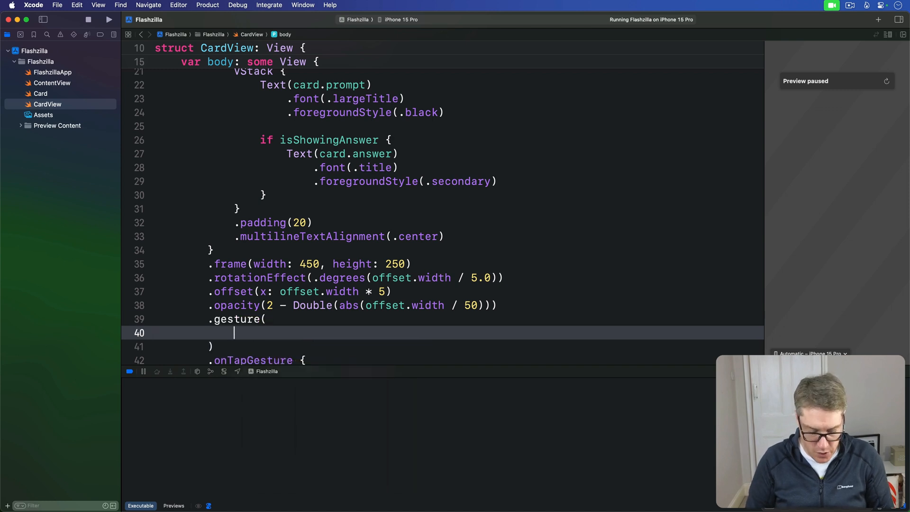
text(DragGesture())
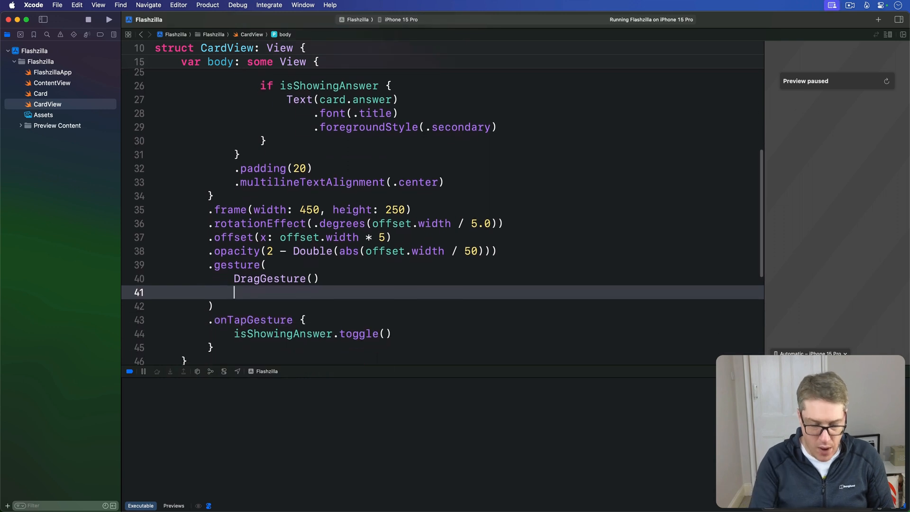
text(.onChanged)
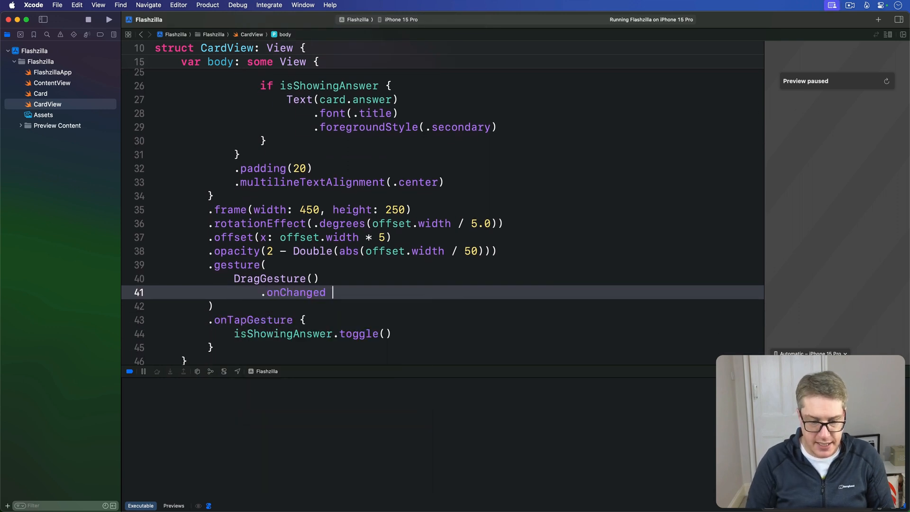
text({ gesture -)
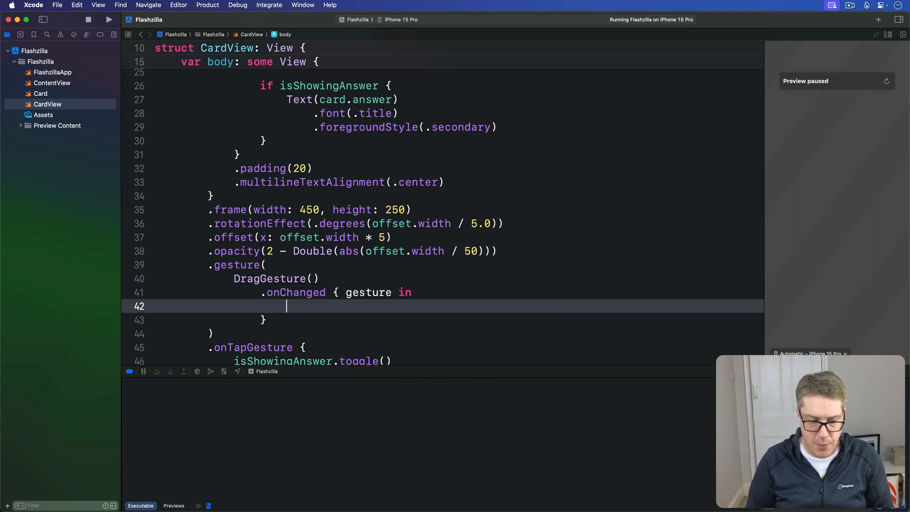
text(offset =-)
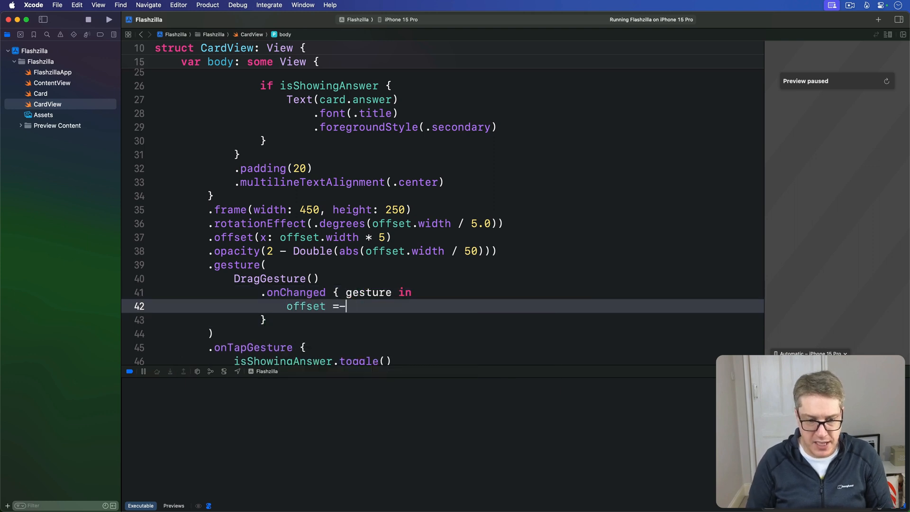
text(gesture.translation)
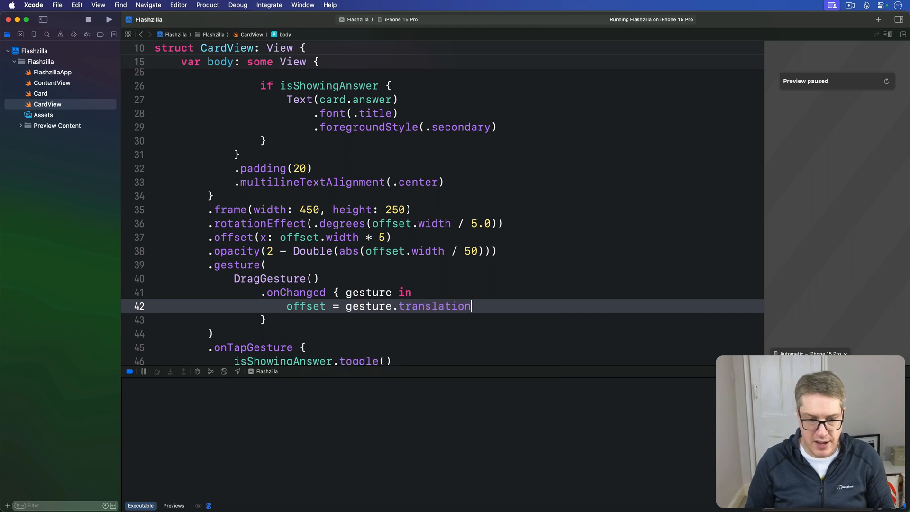
key(Return)
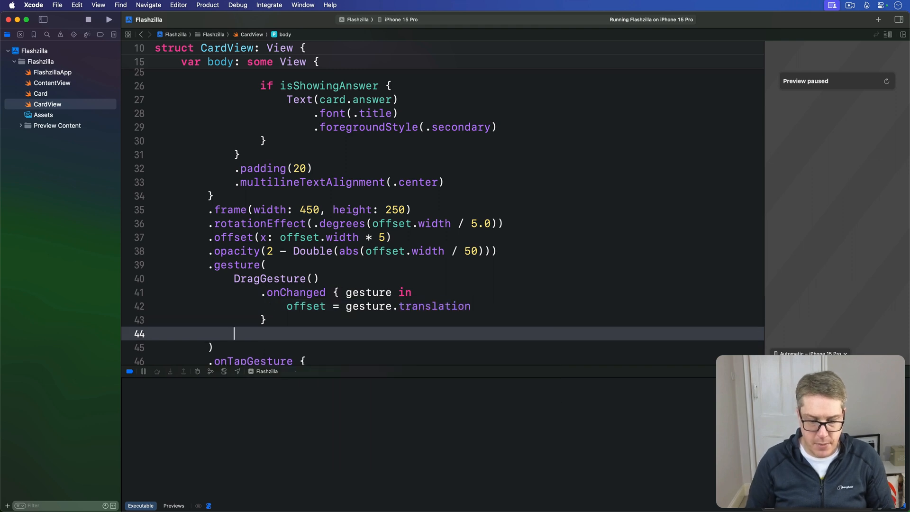
text(.onEnded { _ in)
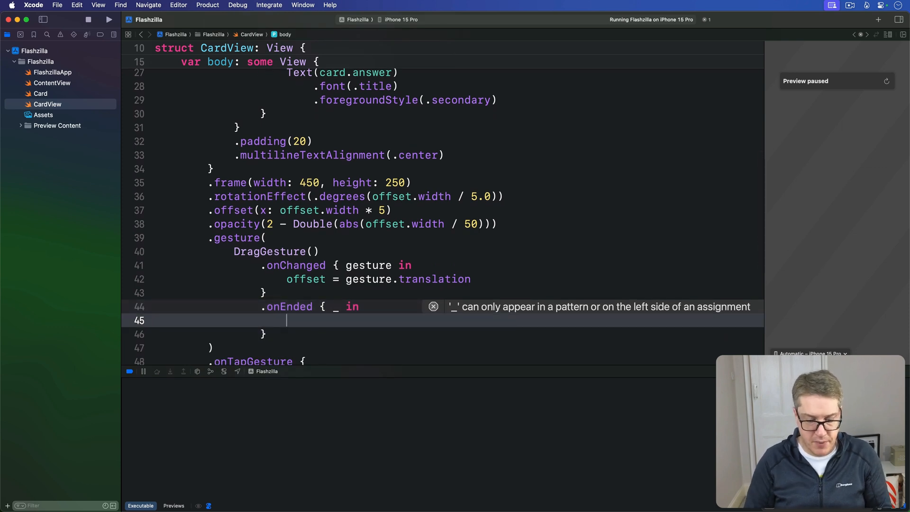
In onEnded, test abs(offset.width) > 100 with a remove-the-card comment, else reset offset to .zero
text(if abs()
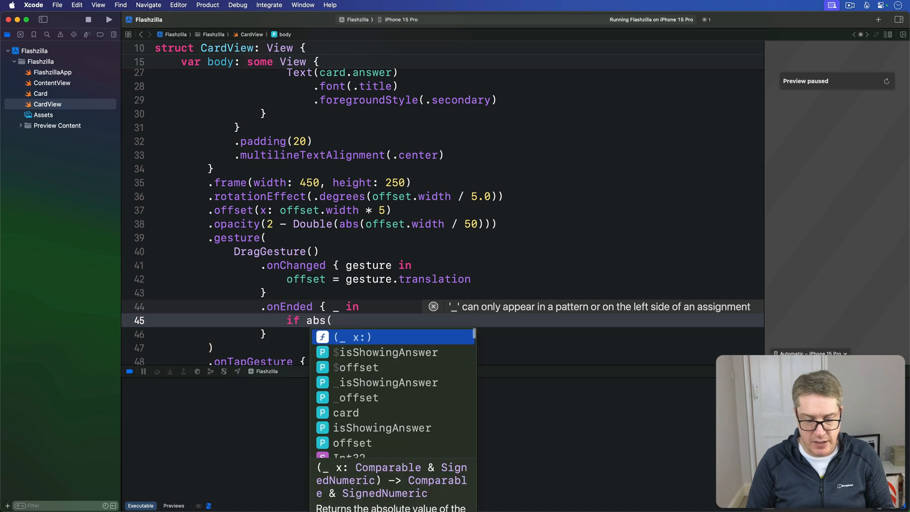
text(offset.width))
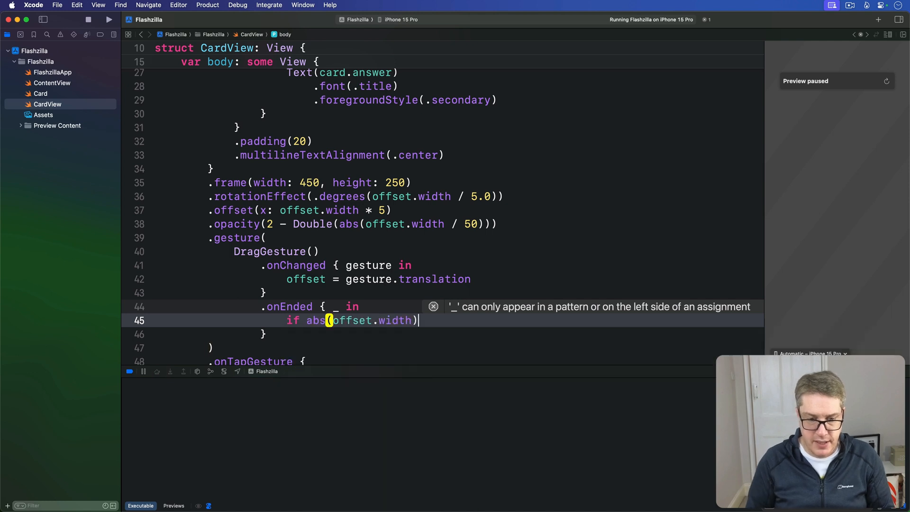
text(> 100 {)
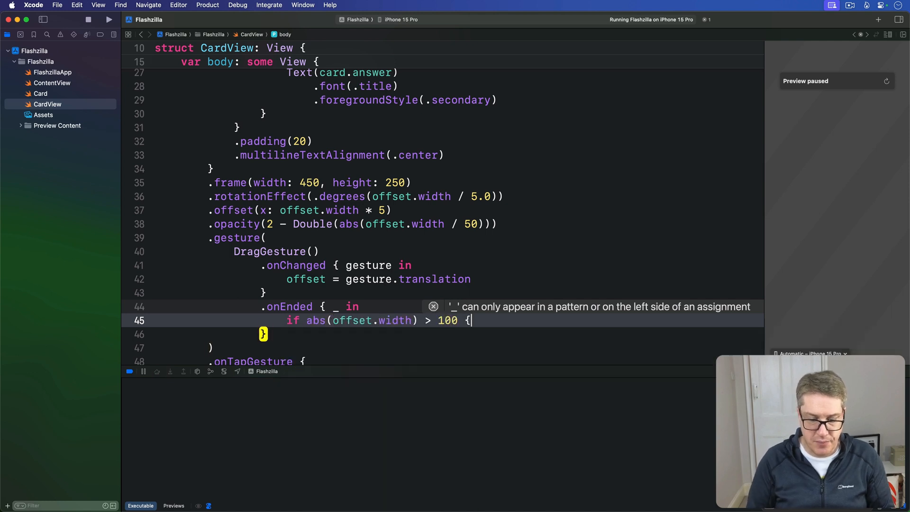
text(// remove the c)
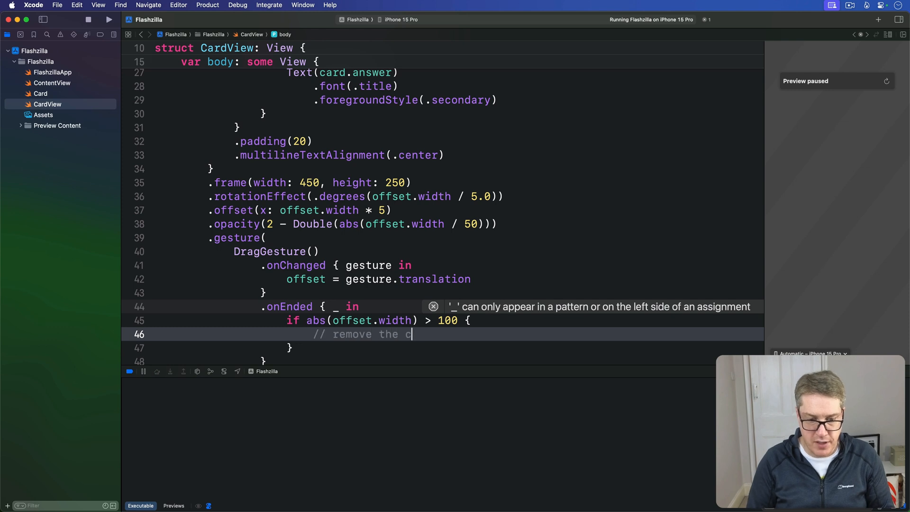
text(ard)
text(offset = .)
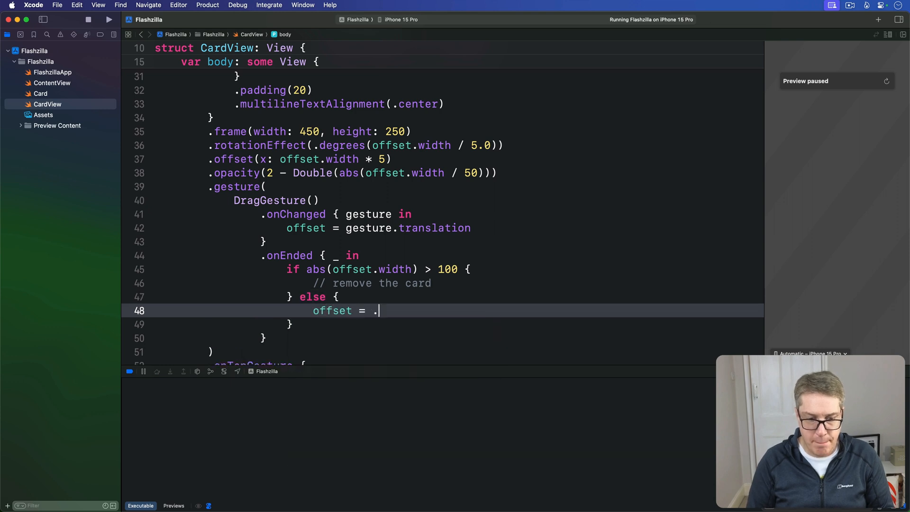
text(zero)
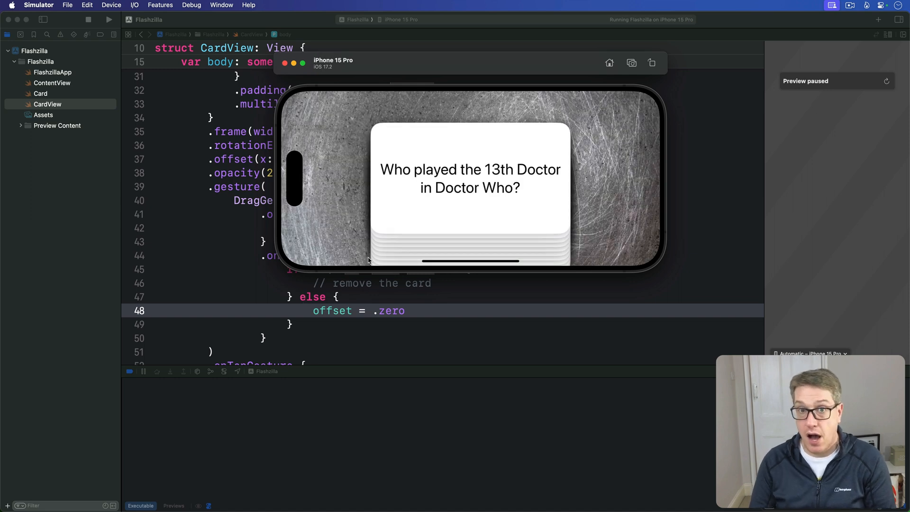
mouse_move(458, 225)
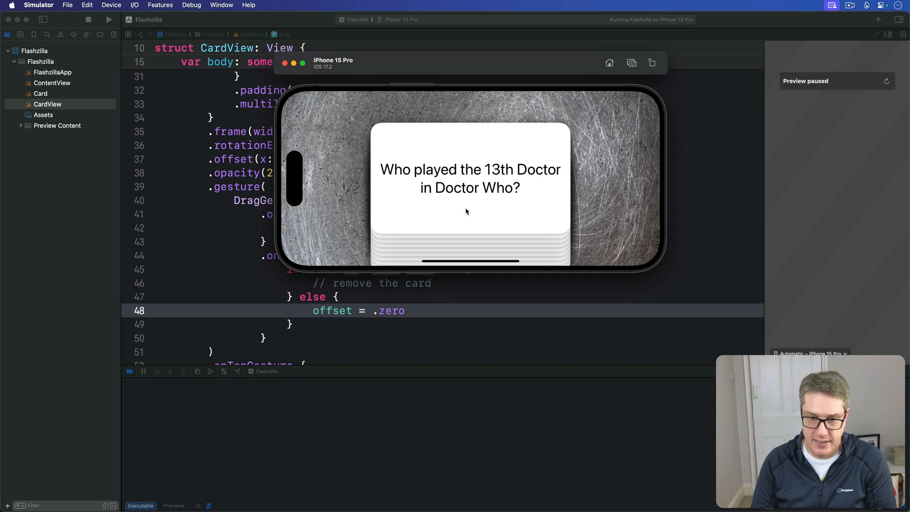
Drag the top Flashzilla card sideways in Simulator to test swiping
drag(471, 186, 433, 214)
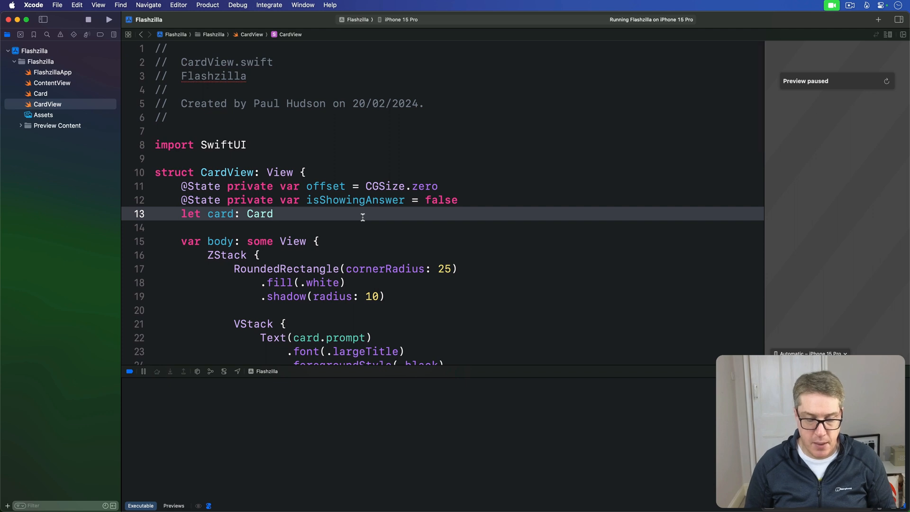
Declare var removal: (() -> Void)? = nil below the card property
key(Return)
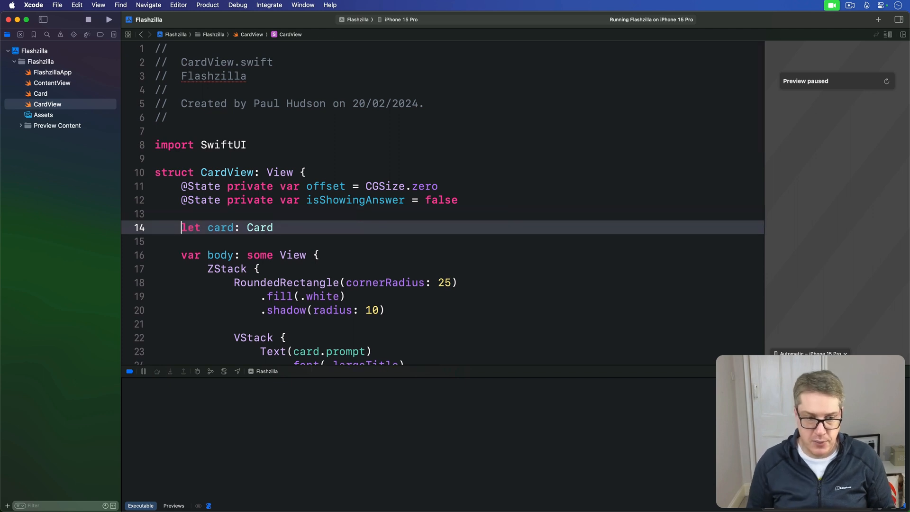
text(var remo)
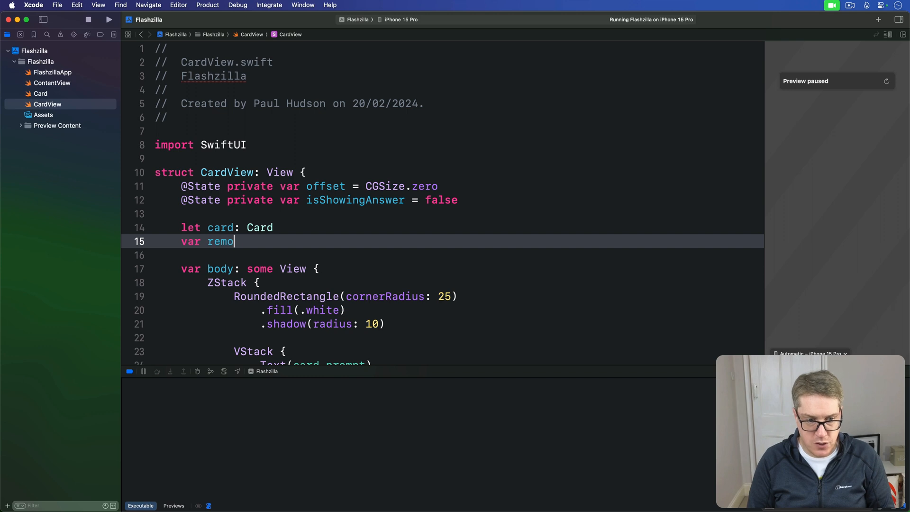
text(val: (() -> Void)
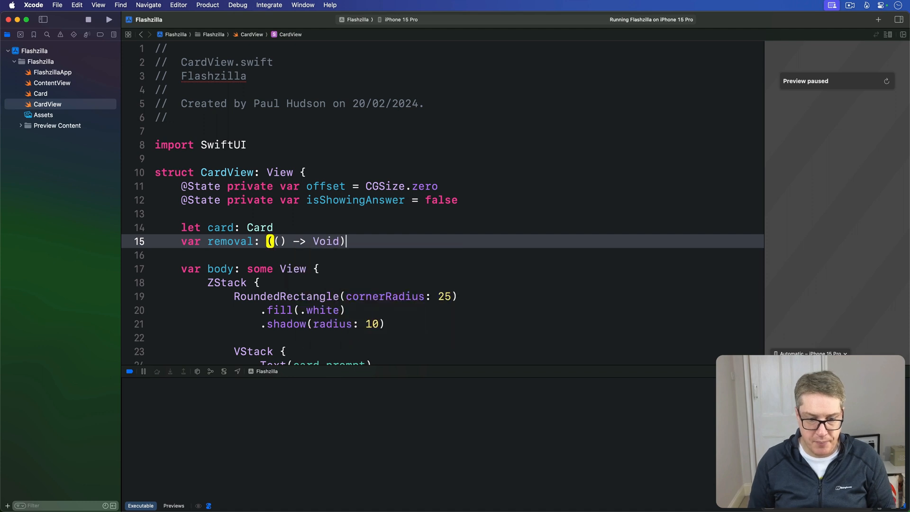
text(?)
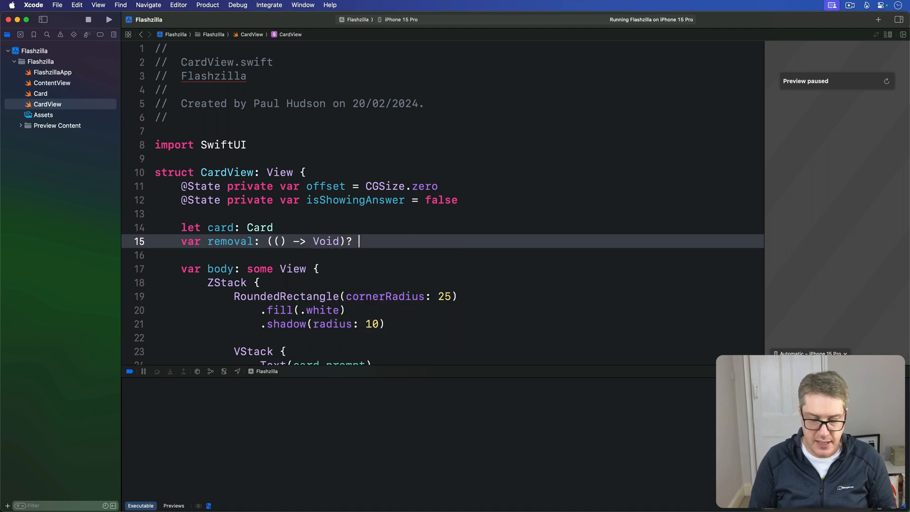
text(= nil)
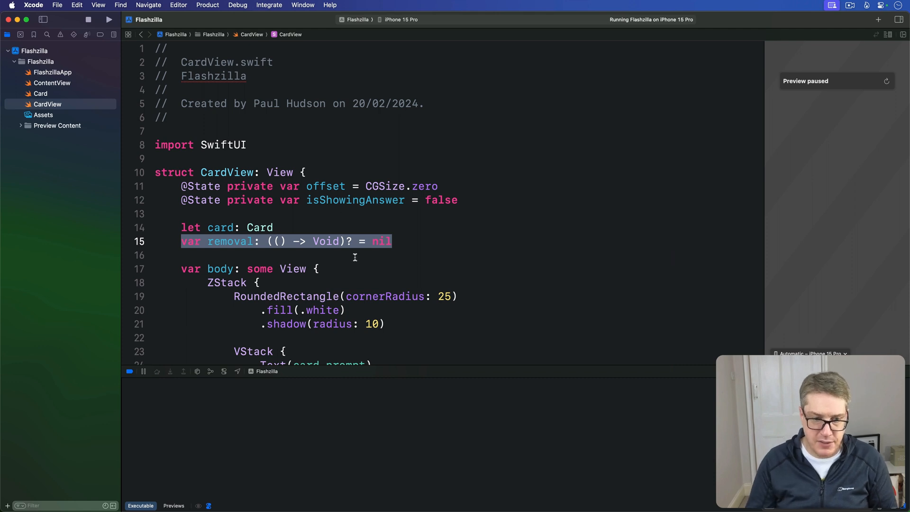
double_click(327, 240)
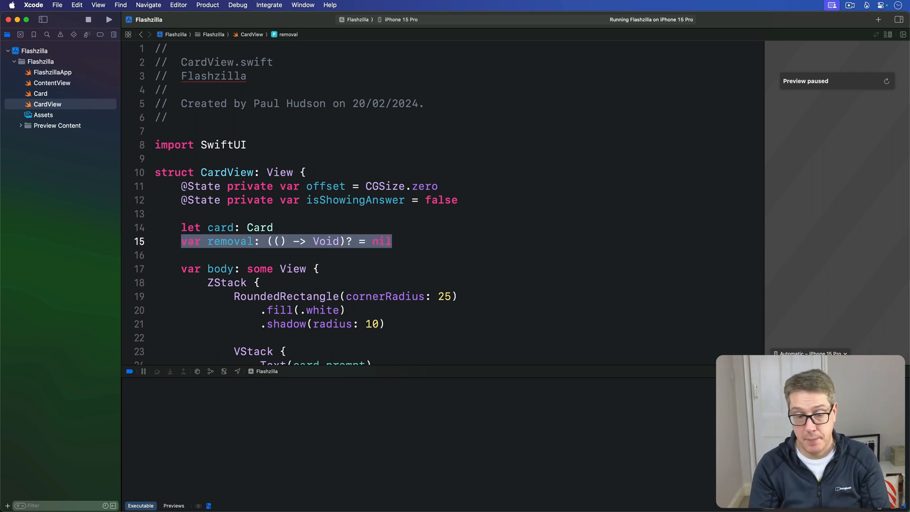
Replace the remove-the-card comment in onEnded with a removal?() call
scroll(down, 3)
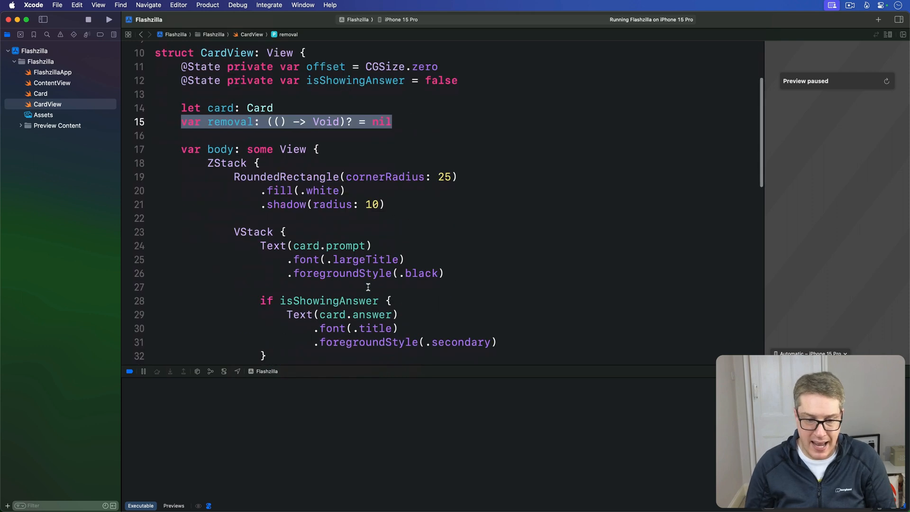
scroll(down, 3)
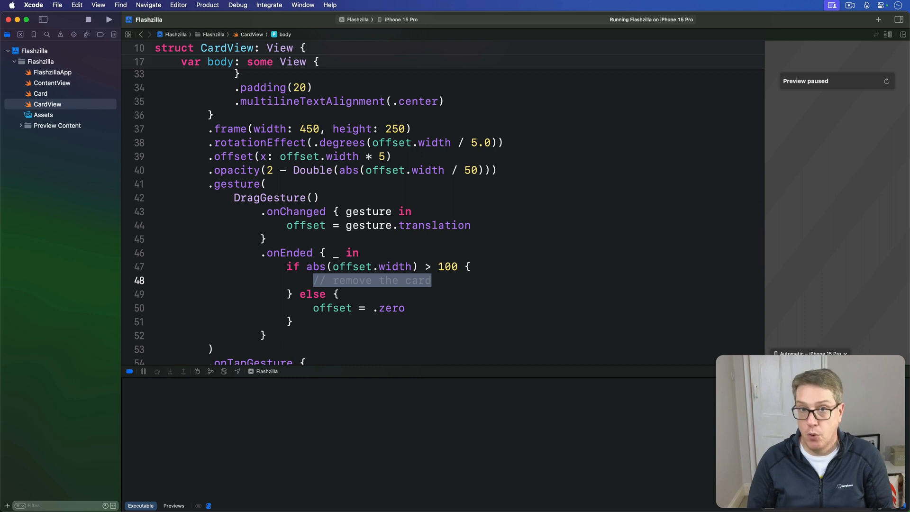
text(removal?()
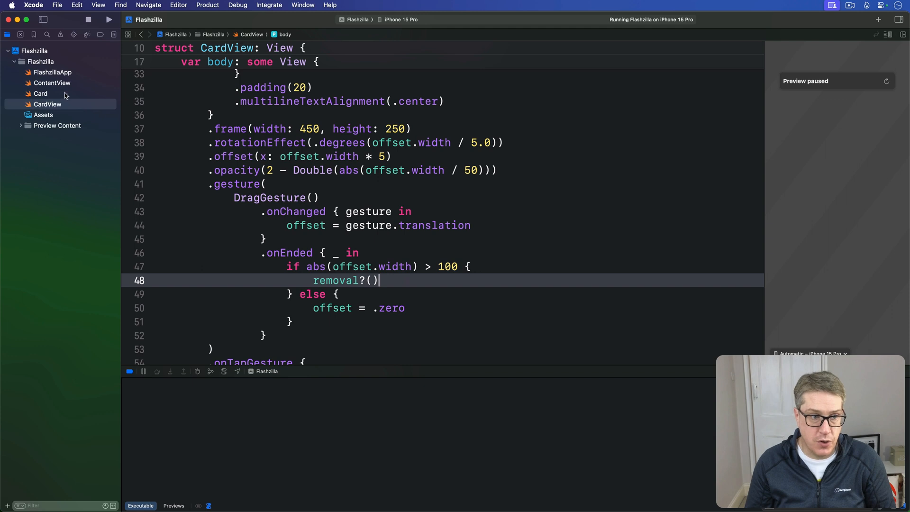
click(52, 83)
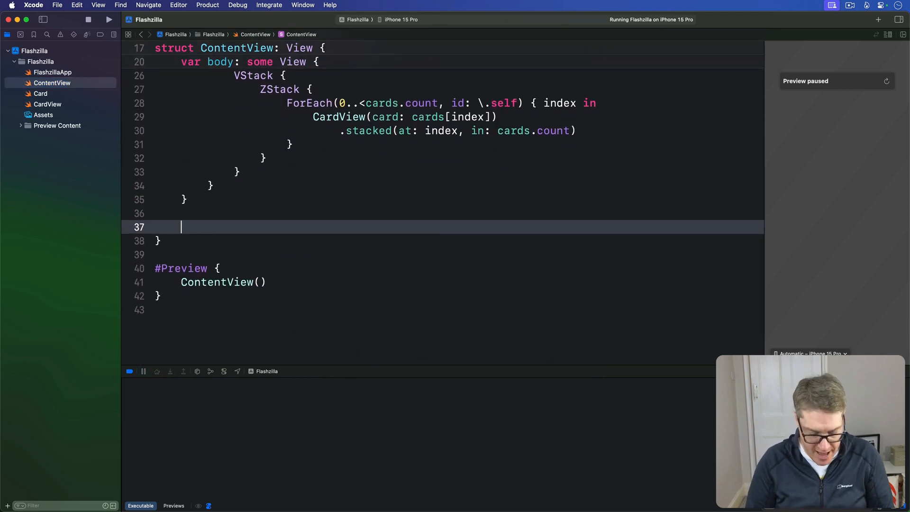
Write removeCard(at index: Int) in ContentView, calling cards.remove(at: index)
text(func removeCard)
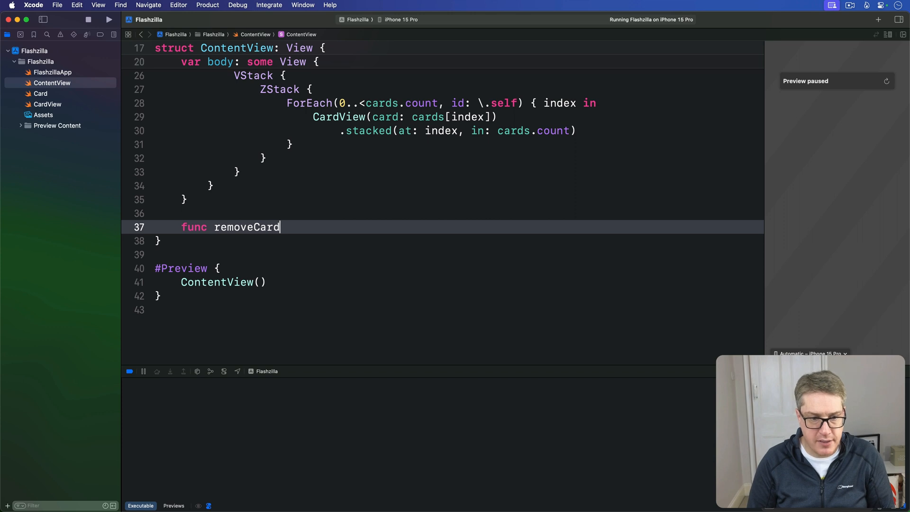
text((at index: Int) {)
text(cards.)
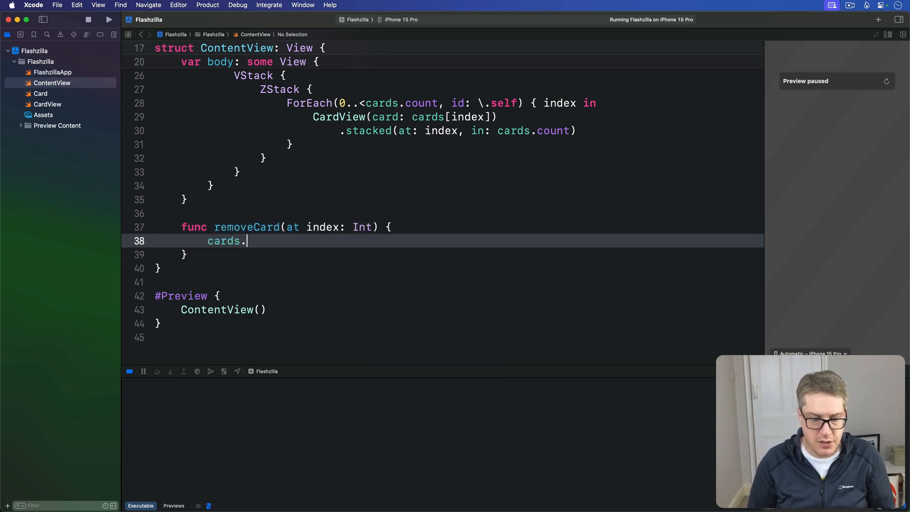
text(remove(at: Int)
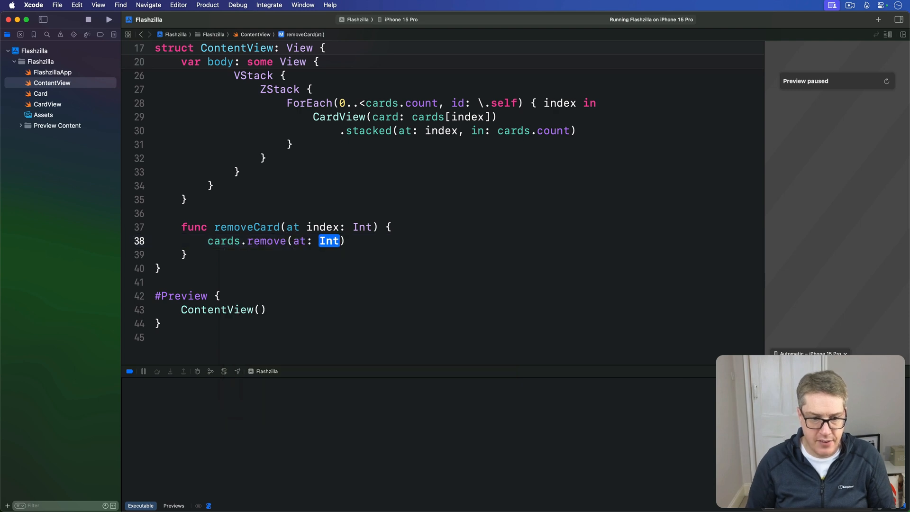
text(index)
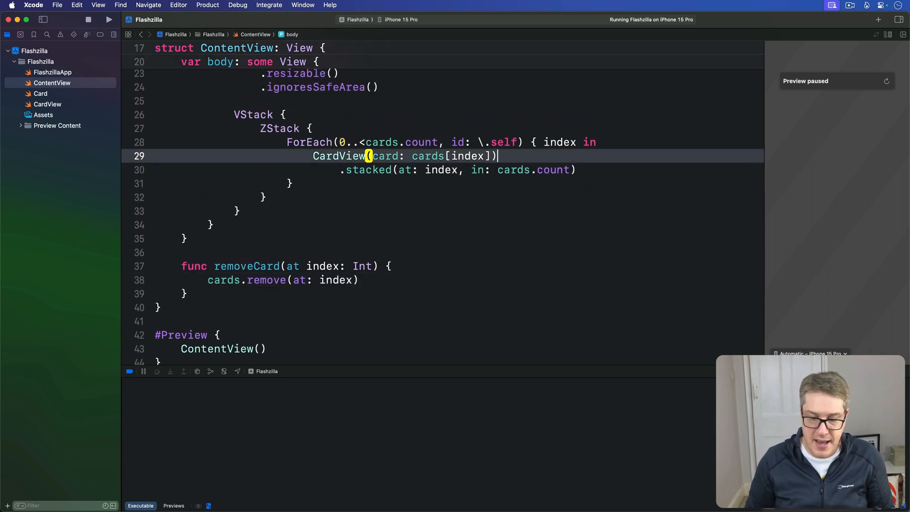
Give CardView a trailing closure calling withAnimation { removeCard(at: index) }
double_click(405, 156)
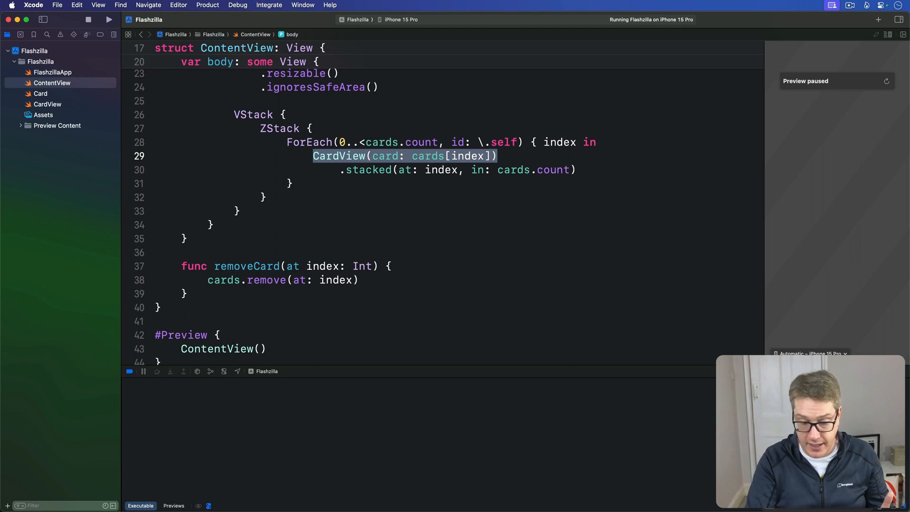
click(504, 156)
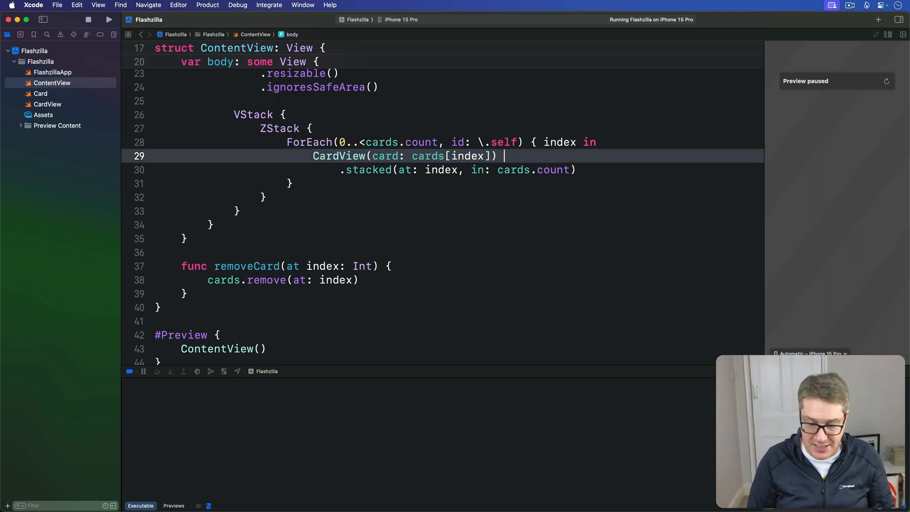
text({)
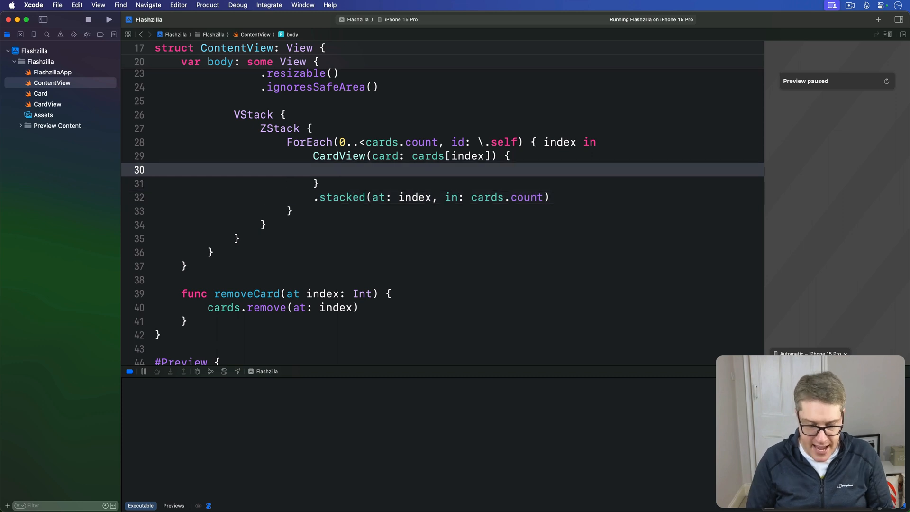
text(withAnima)
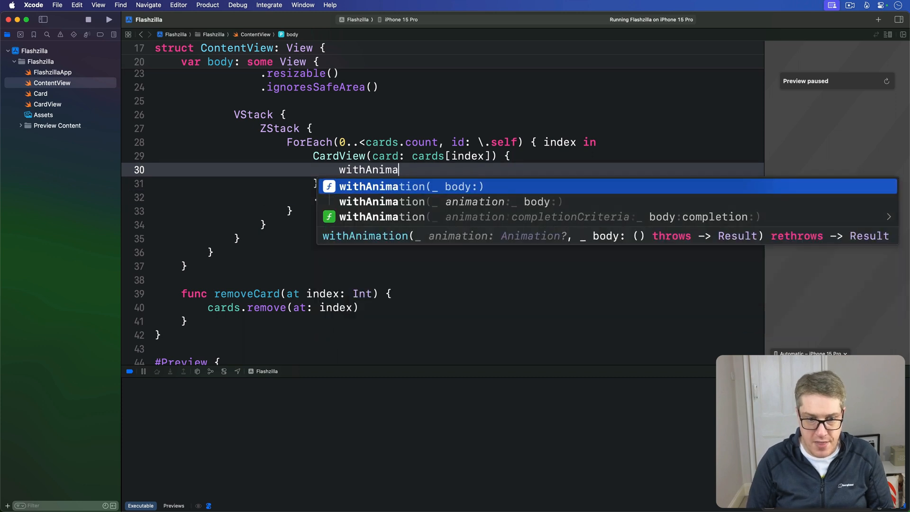
text(removeCard(at: index)
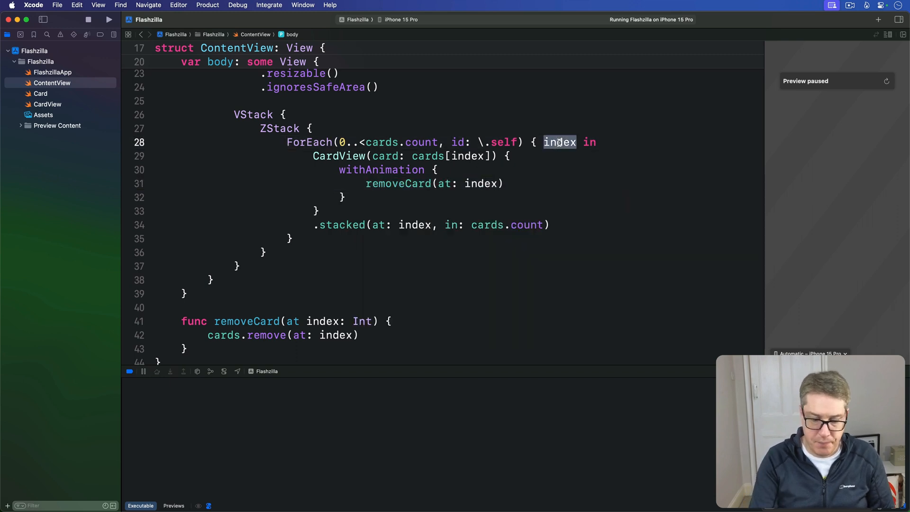
Stop the running app and rebuild and run it
click(88, 19)
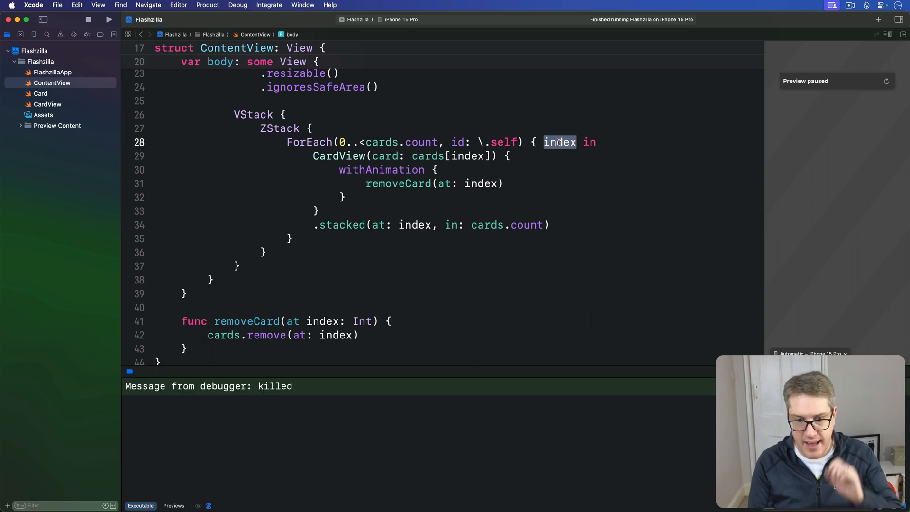
click(109, 19)
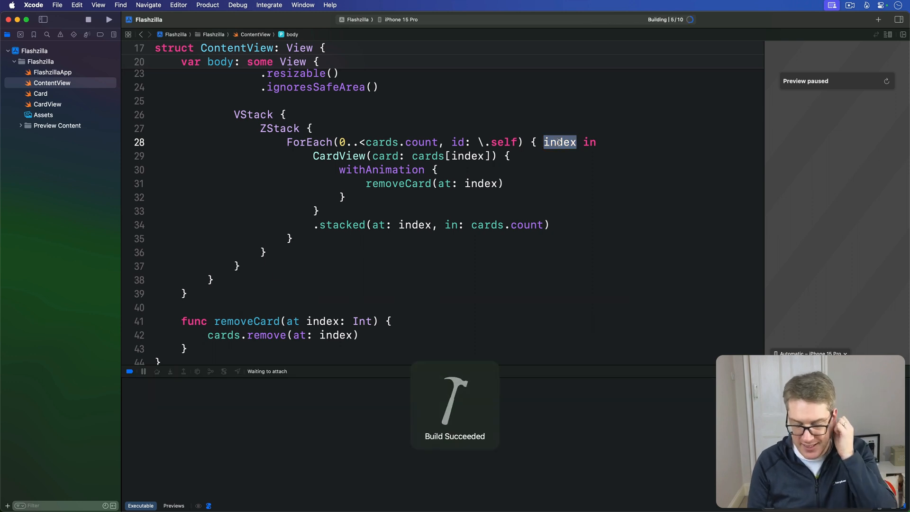